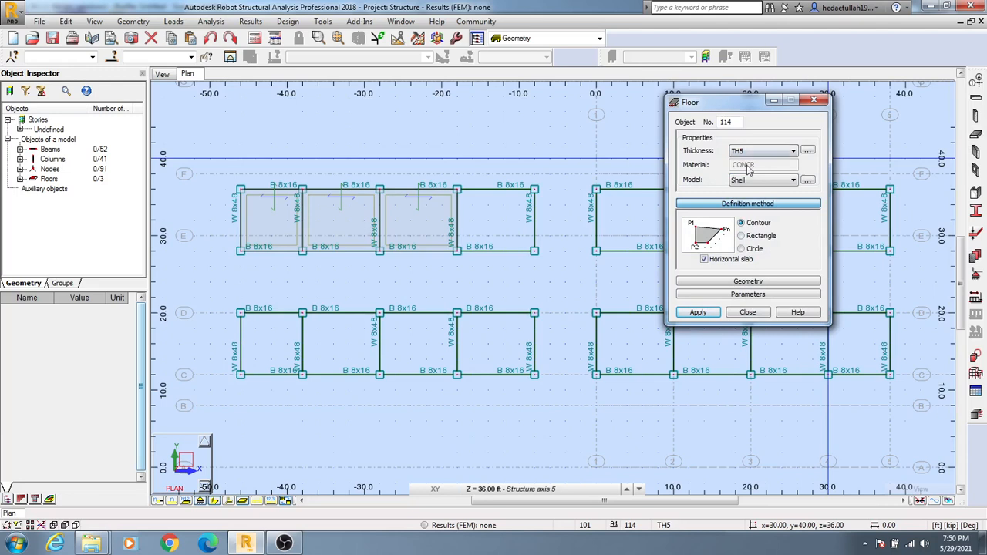
- Review the TH5 thickness unchanged and create the slab from the traced polygon outline
click(808, 150)
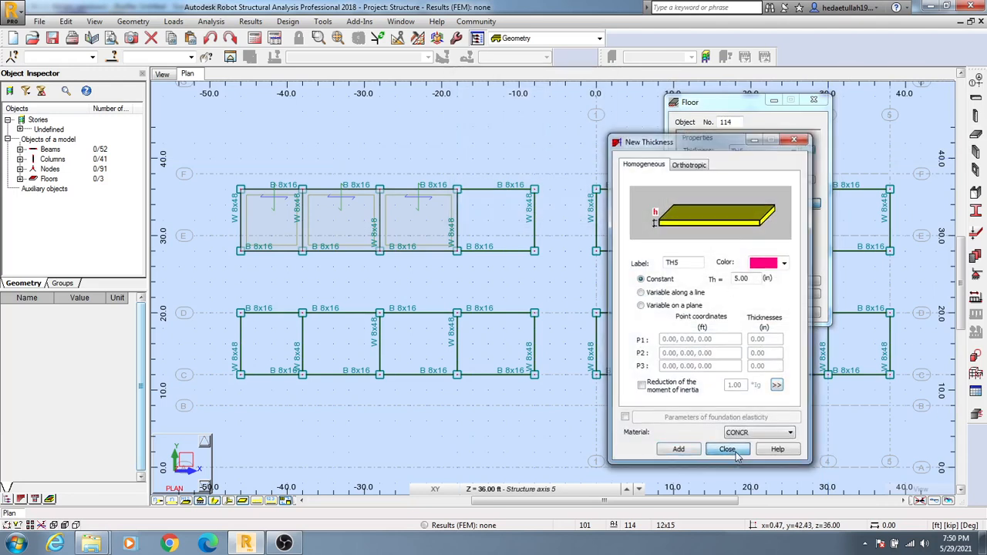
click(727, 449)
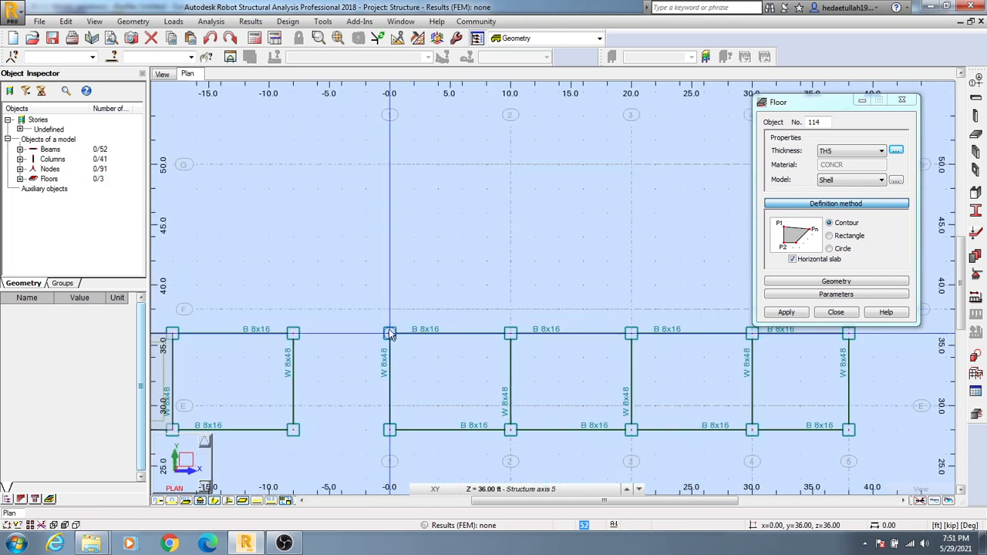
mouse_move(511, 335)
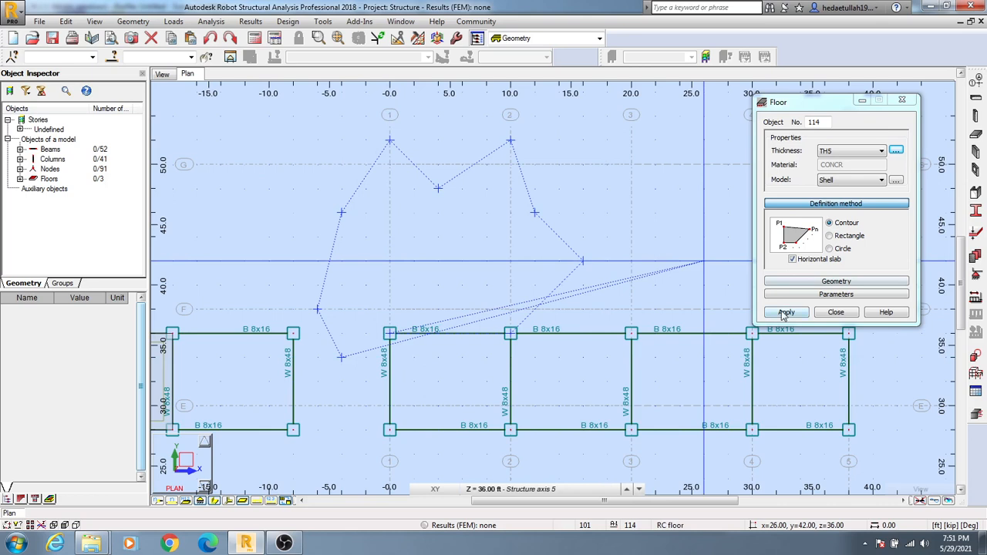
click(786, 312)
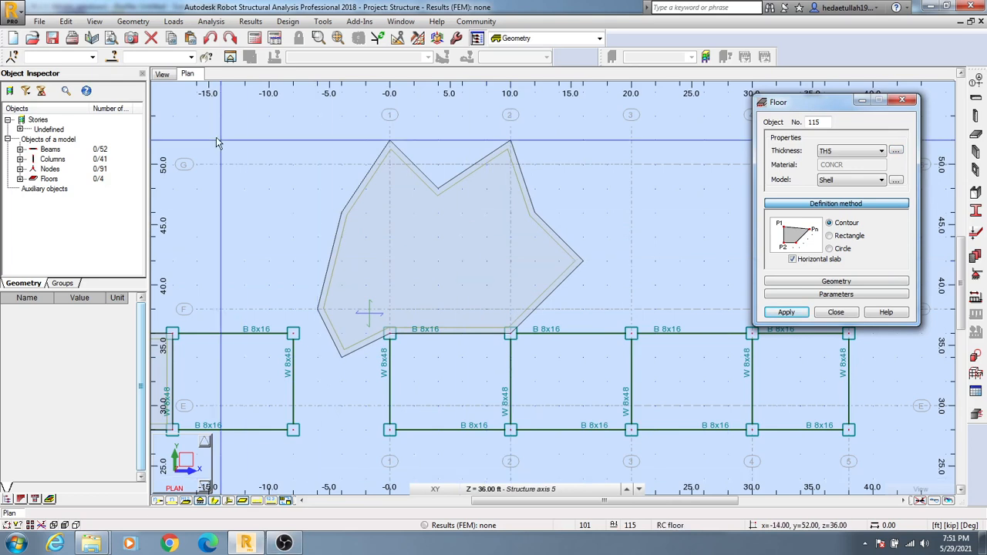
- Display the model with its four floors in the 3D view
click(162, 74)
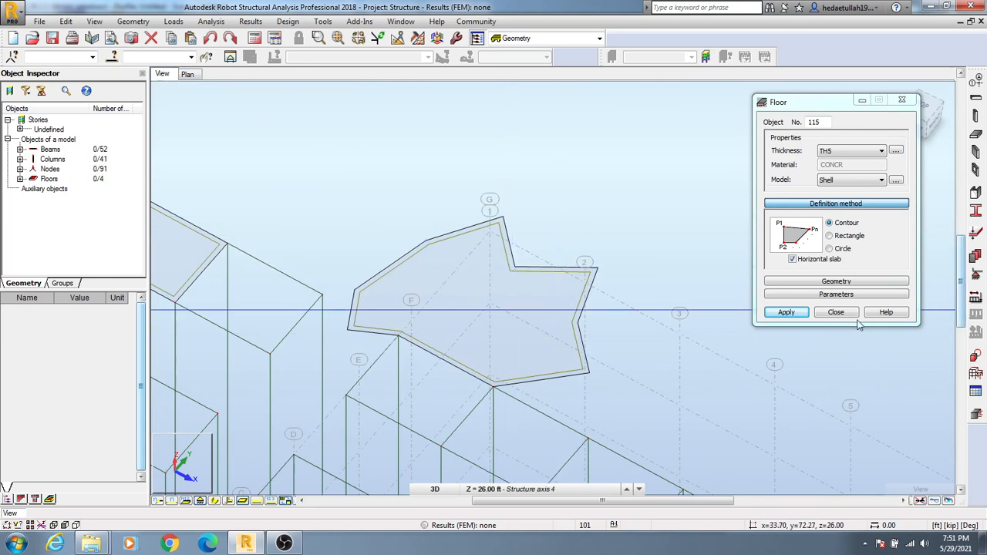
- Close the Floor dialog, leaving the polygonal TH5 slab in 3D
click(837, 311)
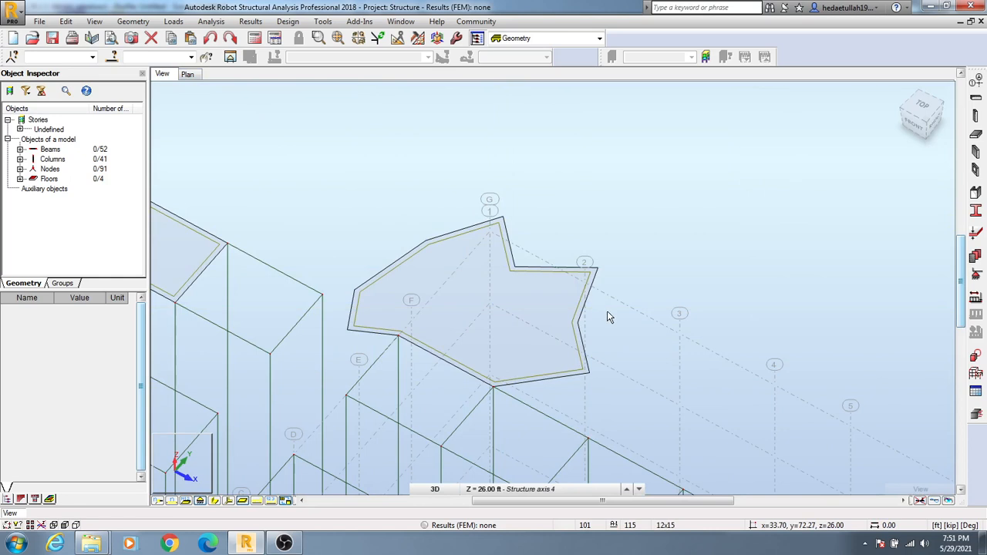
mouse_move(609, 317)
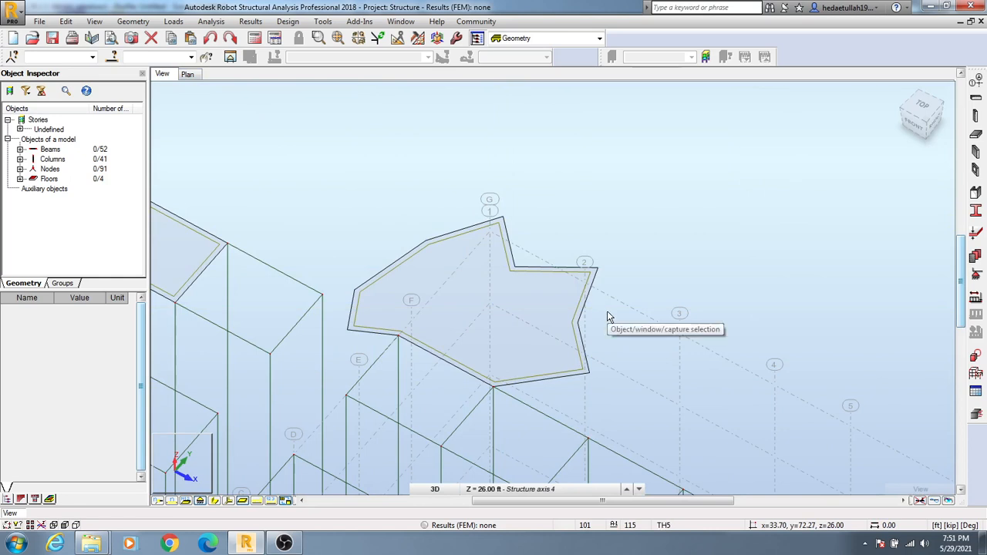